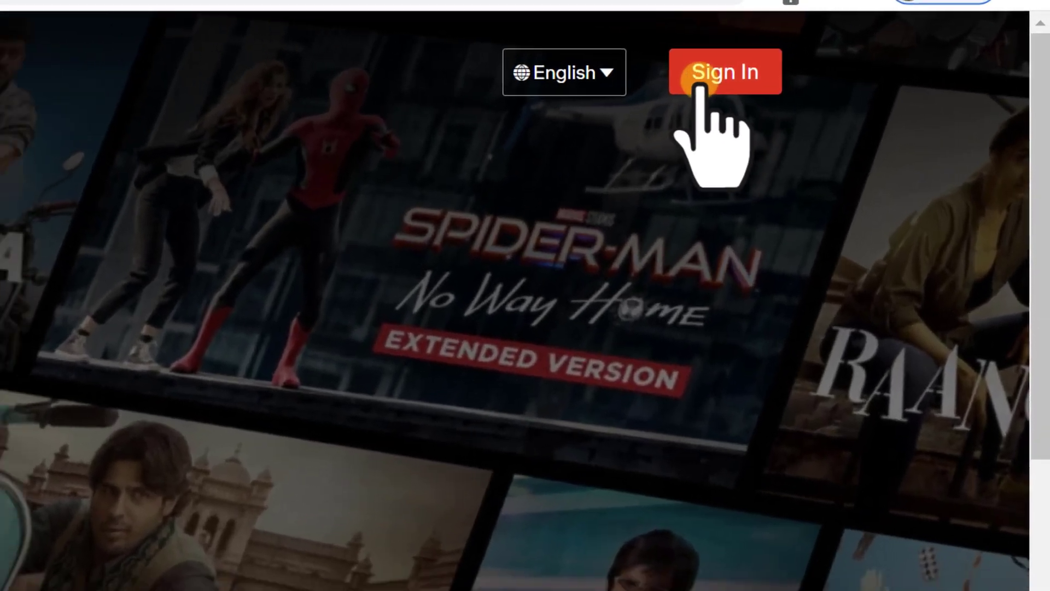
- Open the Netflix sign-in page from the landing page's Sign In button
{"action": "left_click", "coordinate": [724, 72]}
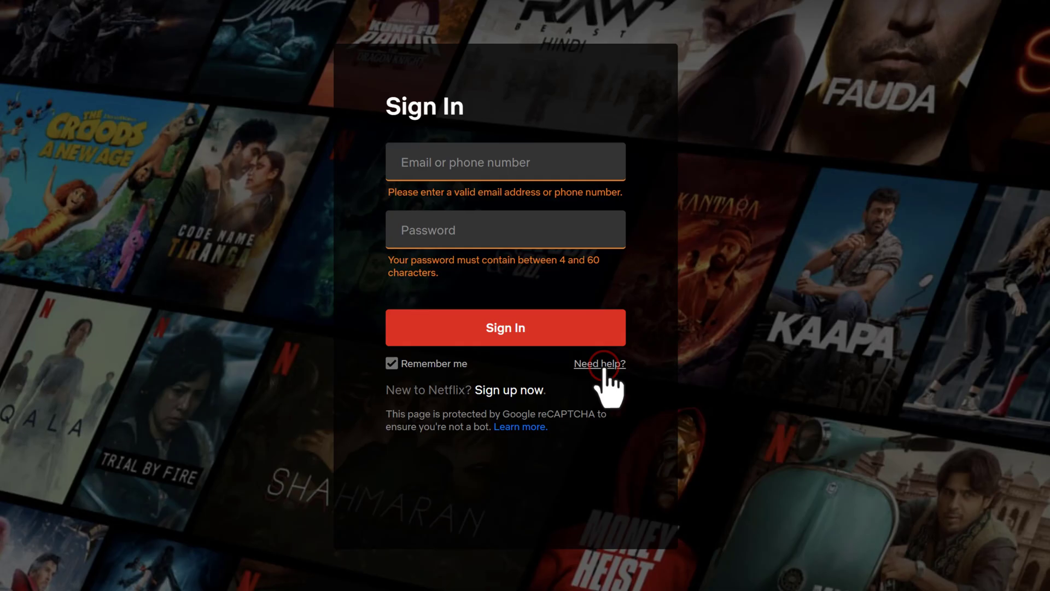
- Follow the 'Need help?' link to the Forgot Email/Password page
{"action": "left_click", "coordinate": [599, 364]}
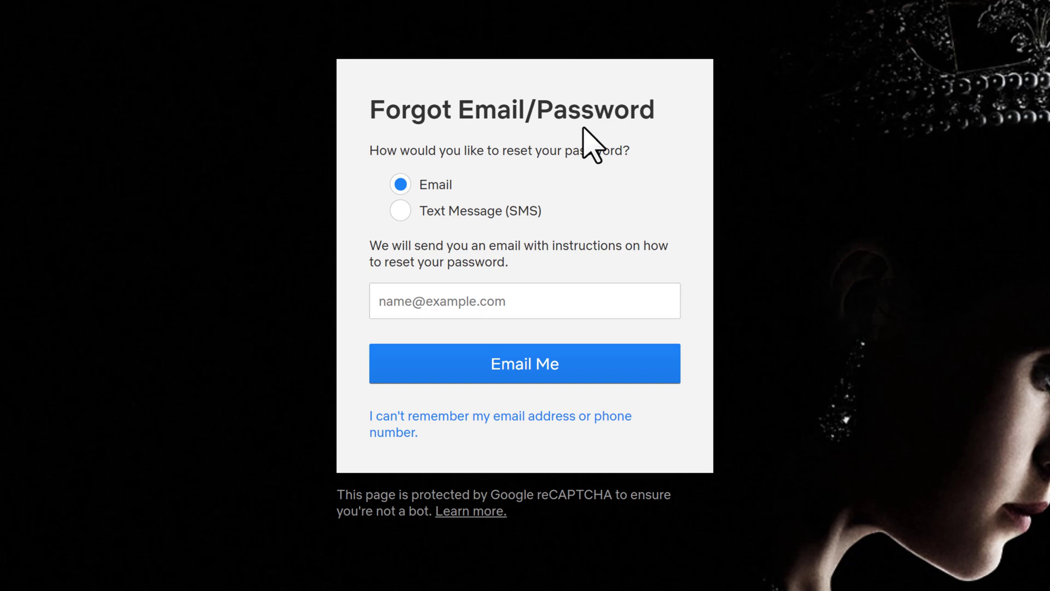
{"action": "mouse_move", "coordinate": [496, 228]}
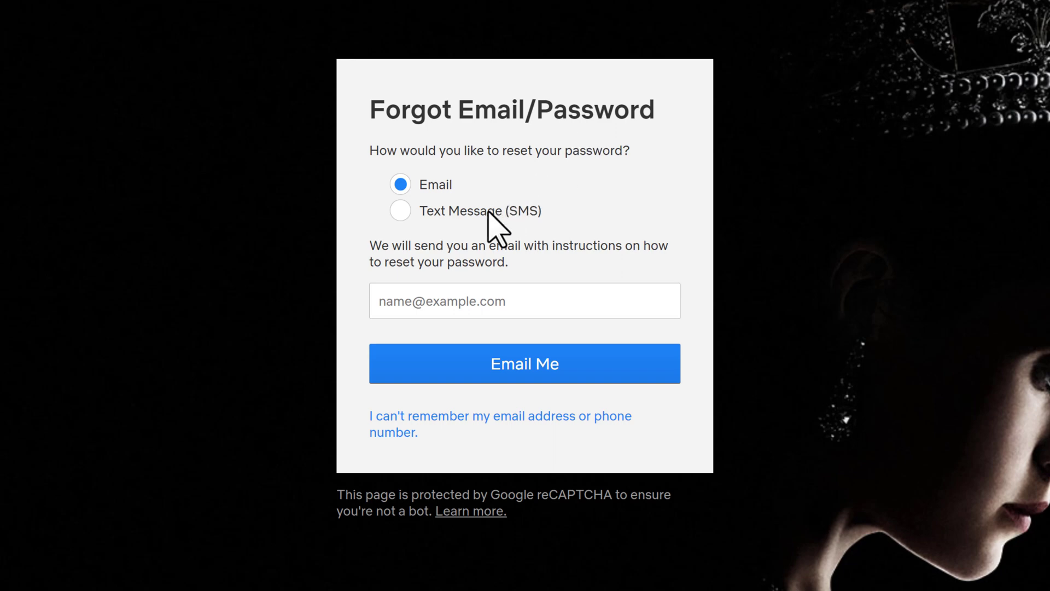
- Choose email reset, enter the Gmail address, and send the reset email
{"action": "left_click", "coordinate": [400, 210]}
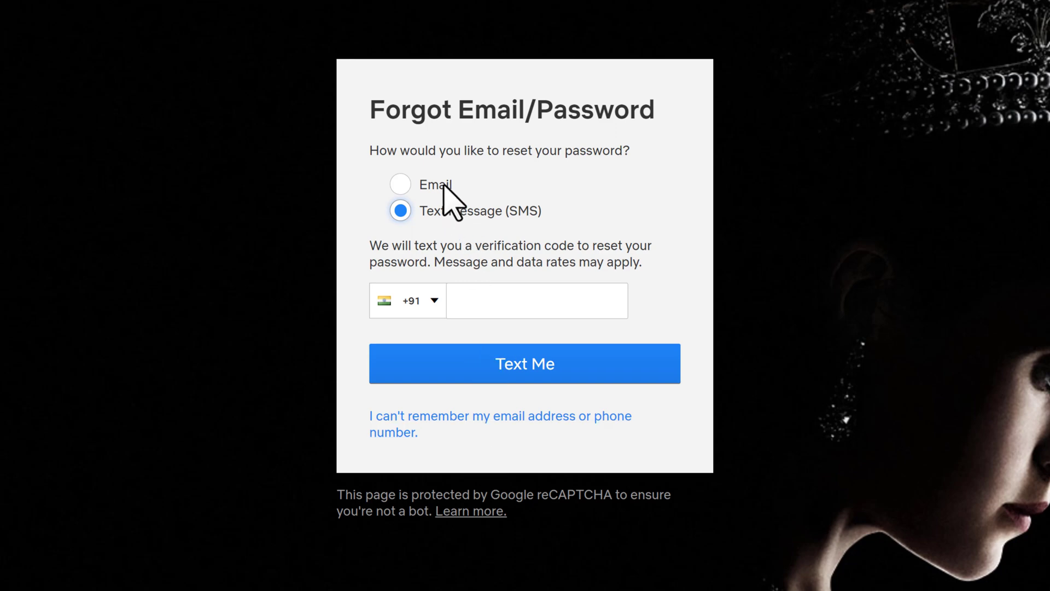
{"action": "left_click", "coordinate": [399, 185]}
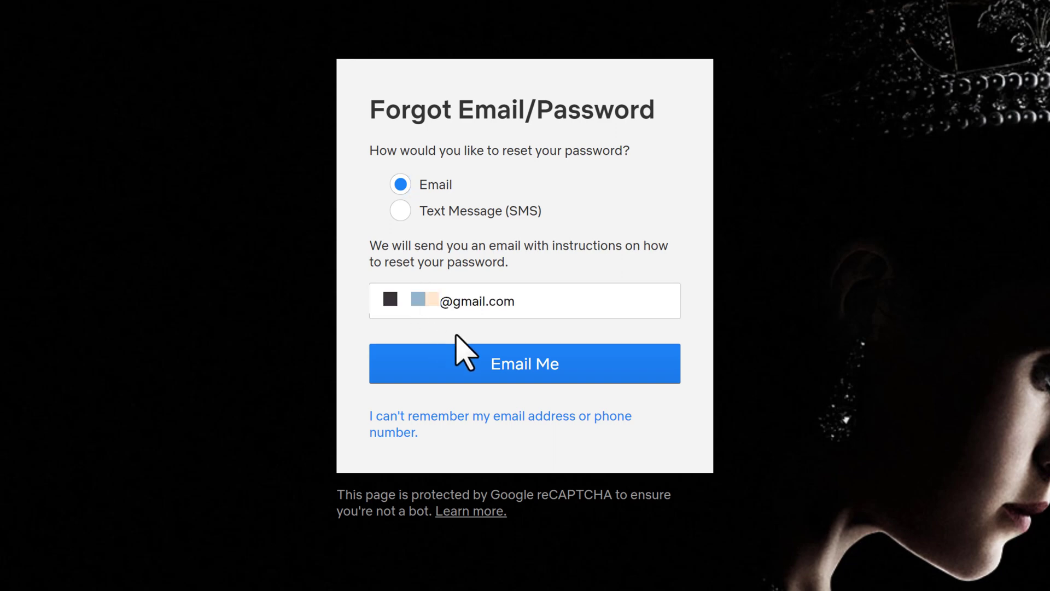
{"action": "left_click", "coordinate": [524, 363]}
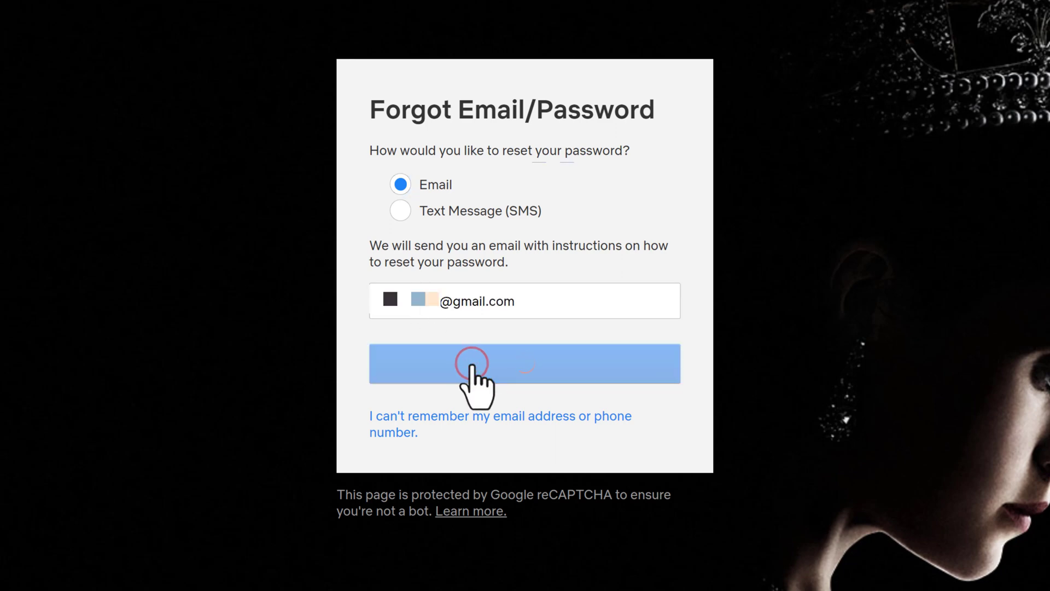
{"action": "left_click", "coordinate": [525, 363]}
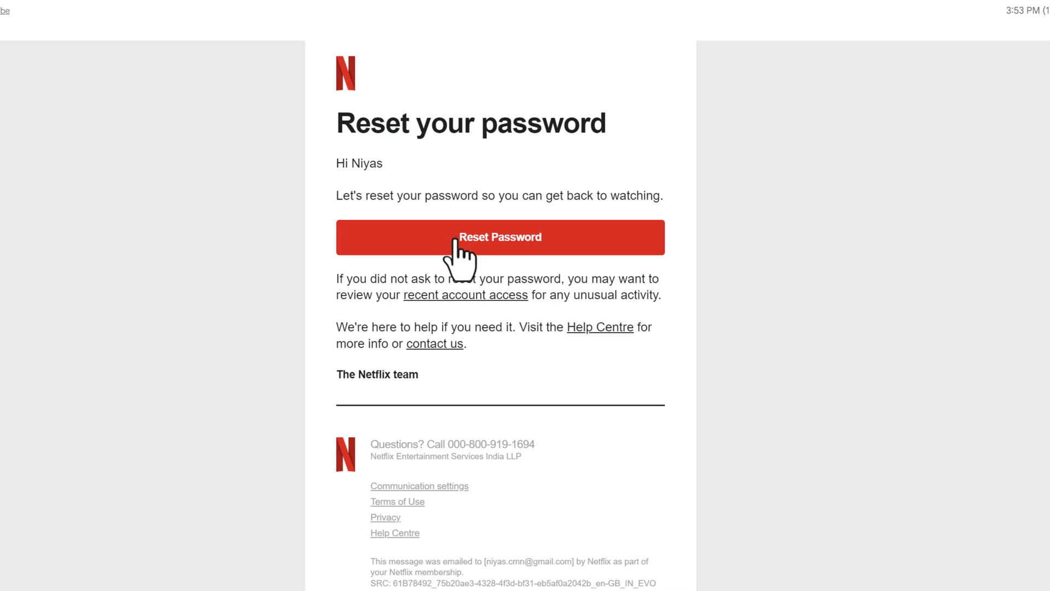
{"action": "left_click", "coordinate": [500, 236]}
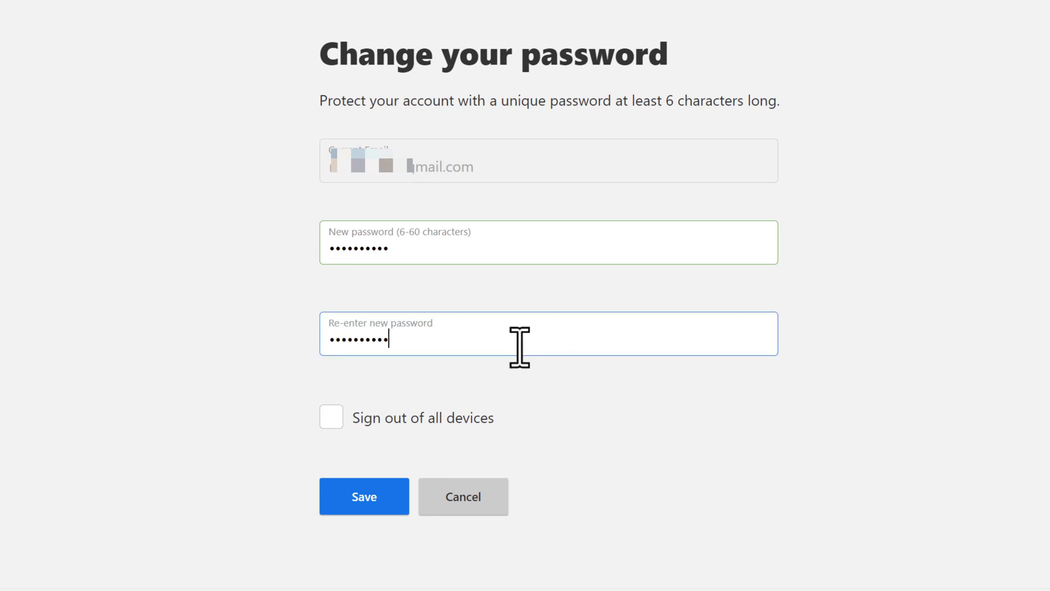
{"action": "mouse_move", "coordinate": [548, 390]}
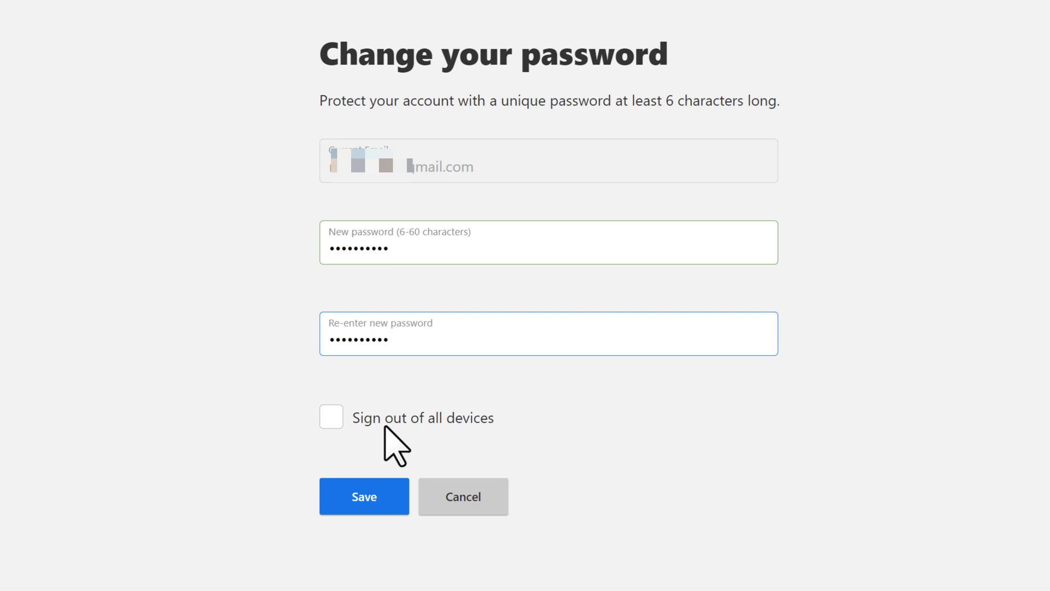
- Tick 'Sign out of all devices' and save the new password
{"action": "left_click", "coordinate": [331, 417]}
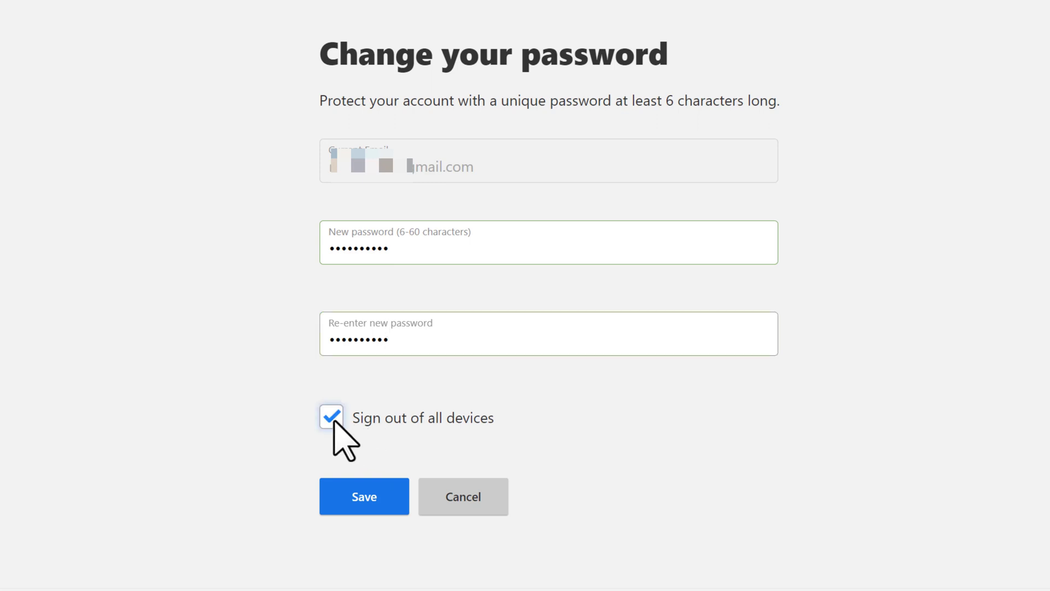
{"action": "left_click", "coordinate": [330, 418]}
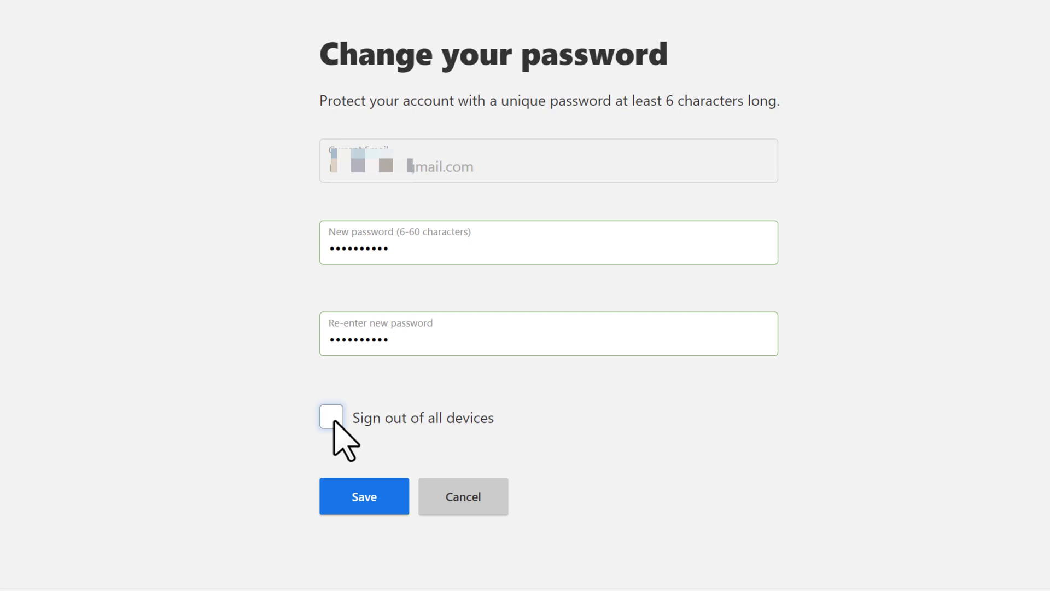
{"action": "left_click", "coordinate": [331, 417]}
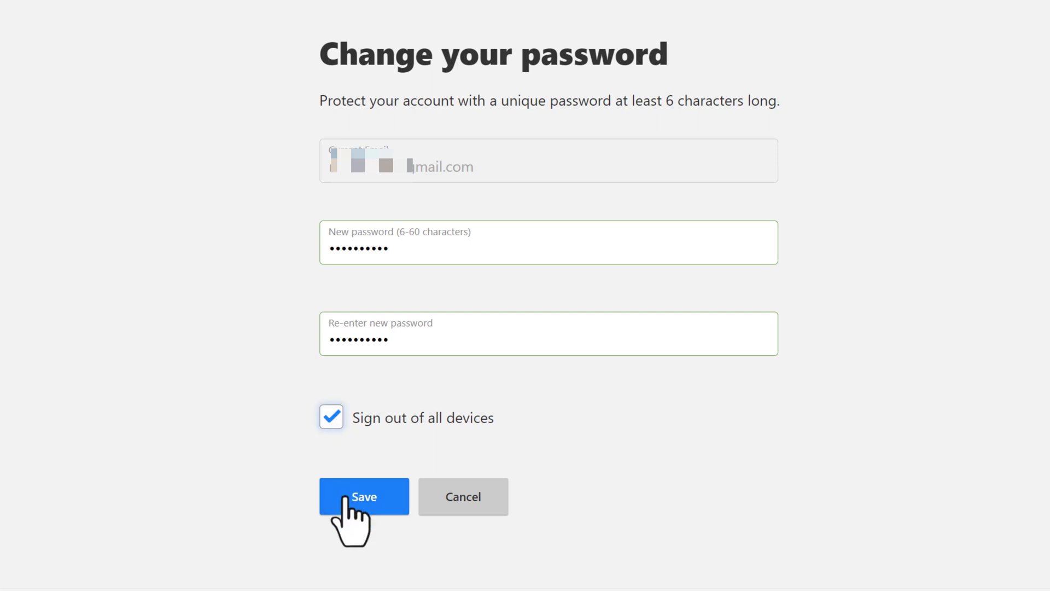
{"action": "left_click", "coordinate": [364, 496]}
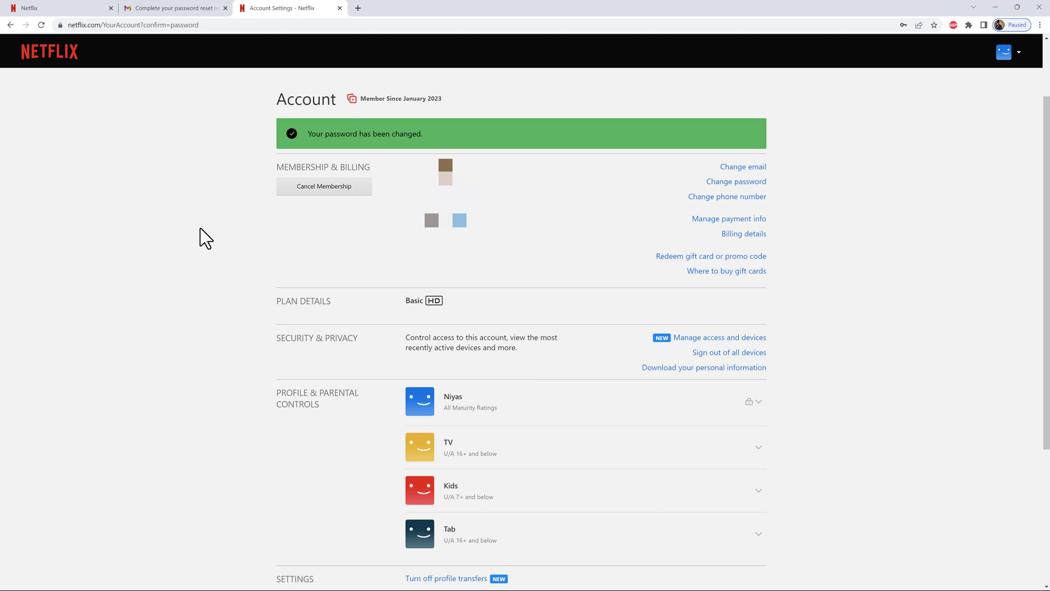
{"action": "mouse_move", "coordinate": [131, 157]}
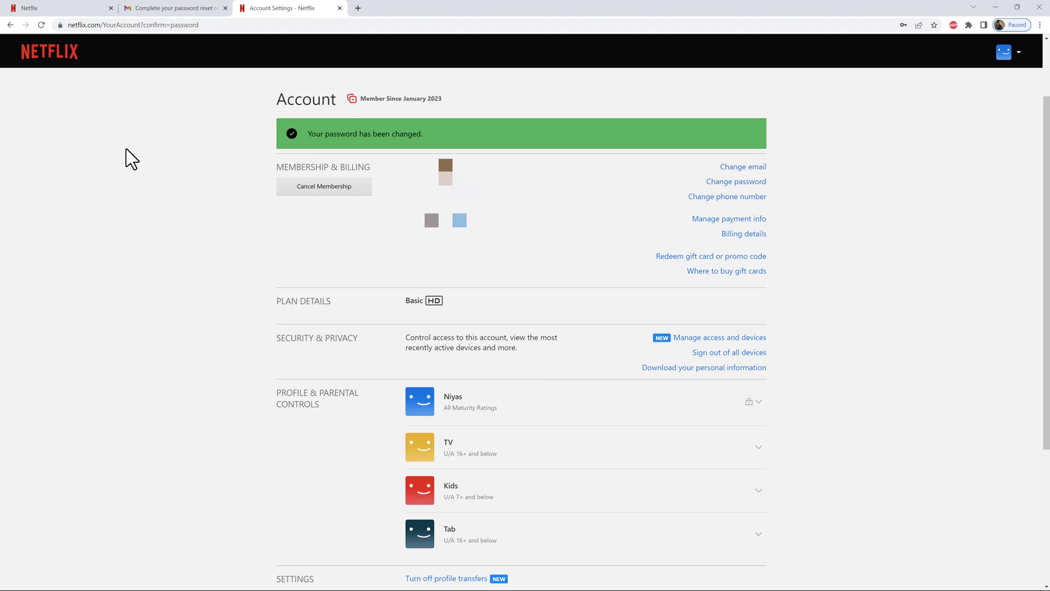
- Return home via the NETFLIX logo and pick the TV profile on Who's watching?
{"action": "left_click", "coordinate": [49, 51]}
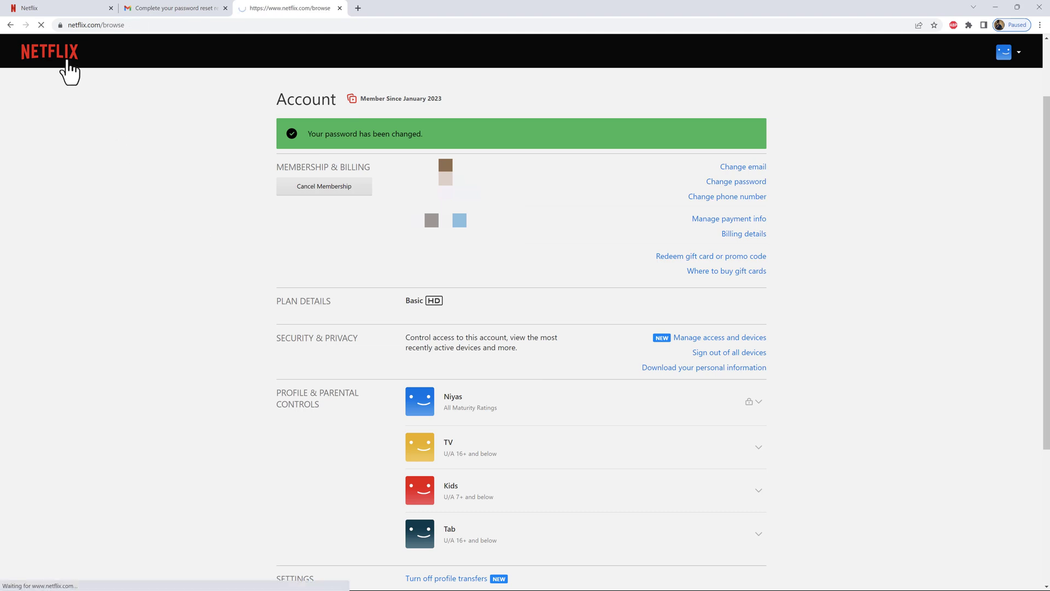
{"action": "left_click", "coordinate": [48, 52]}
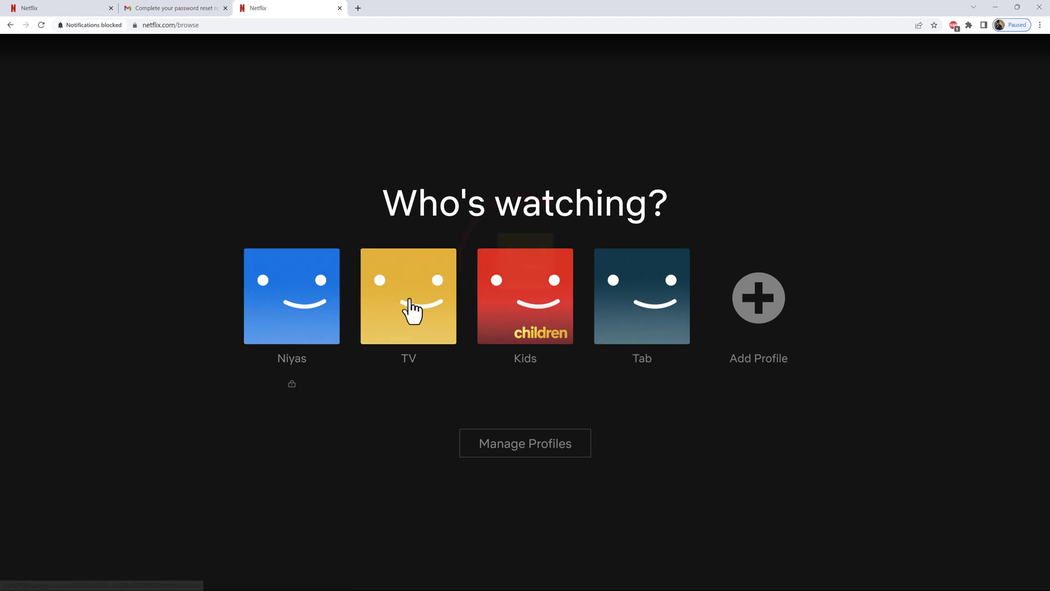
{"action": "left_click", "coordinate": [408, 296]}
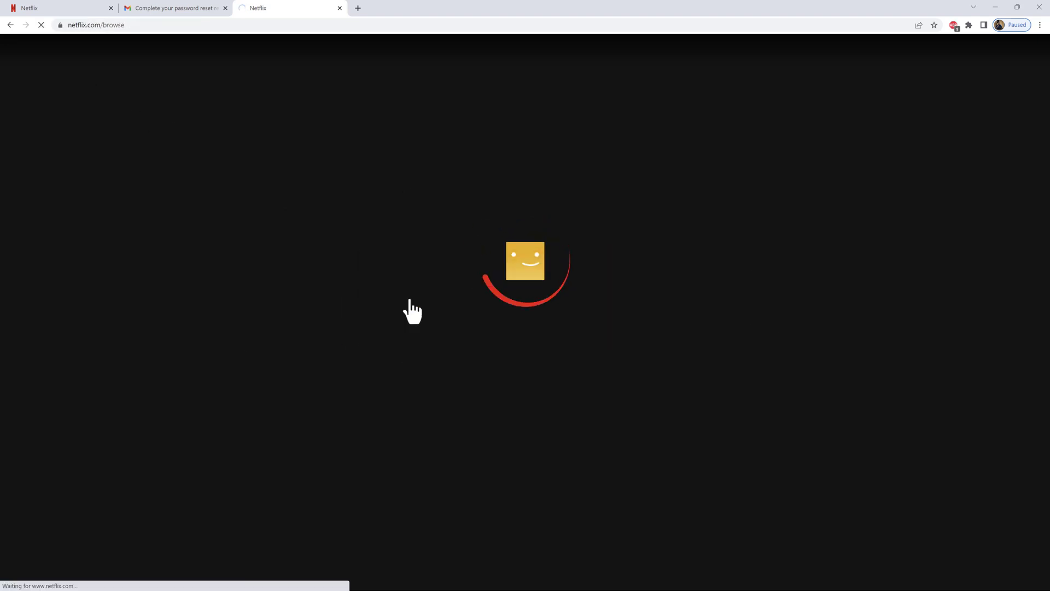